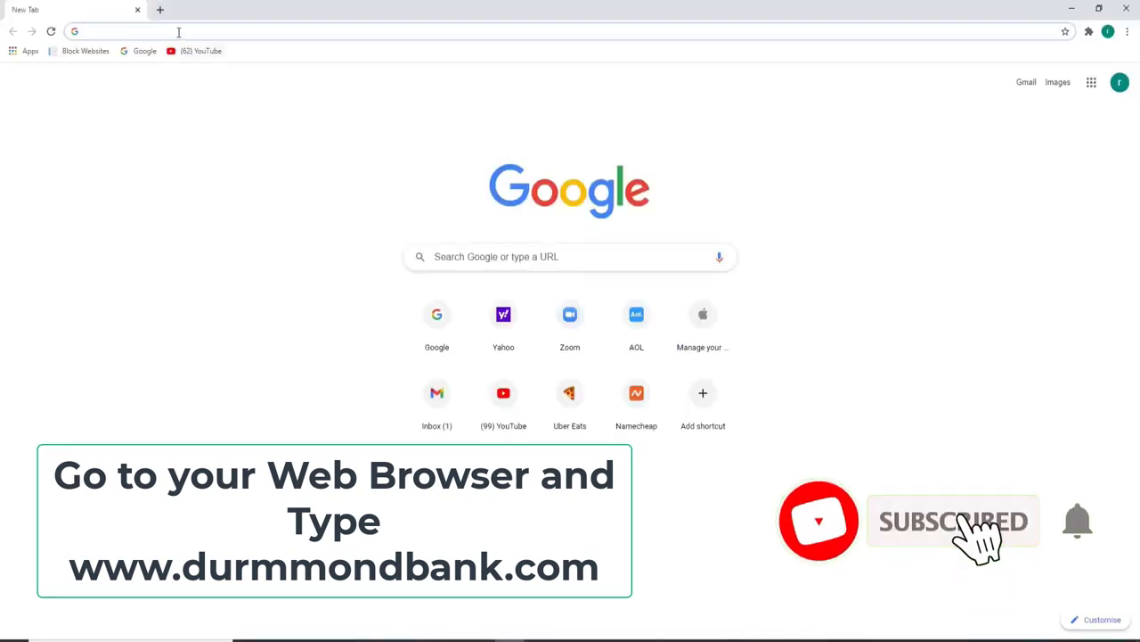
text(www.drummondbank.com)
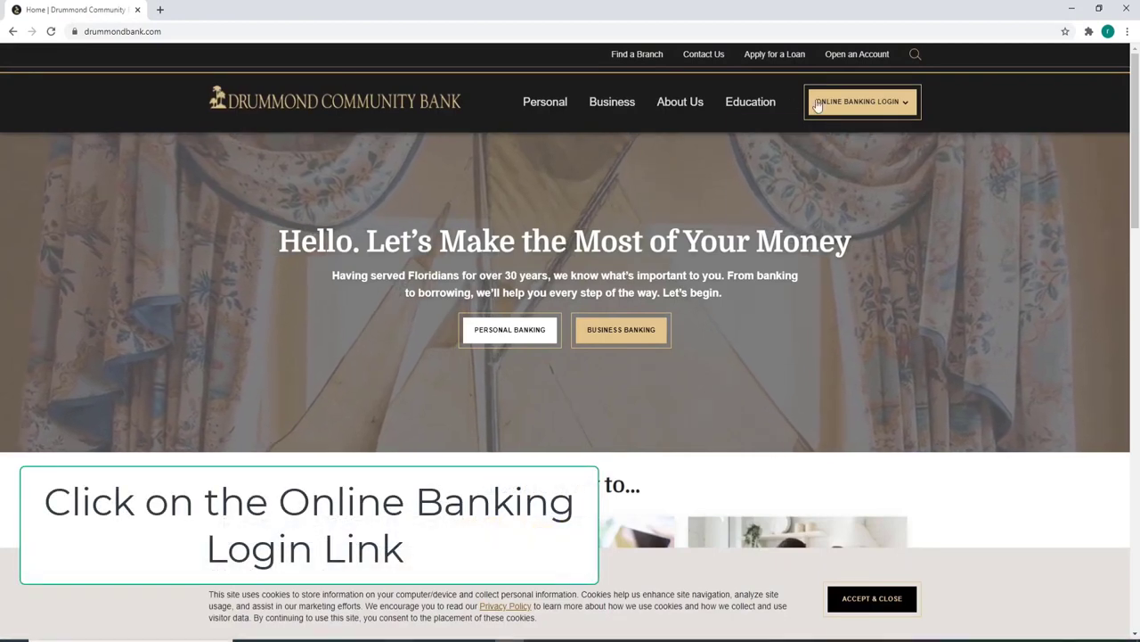
Step: Submit the username through the Online Banking Login panel to start signing in
click(862, 100)
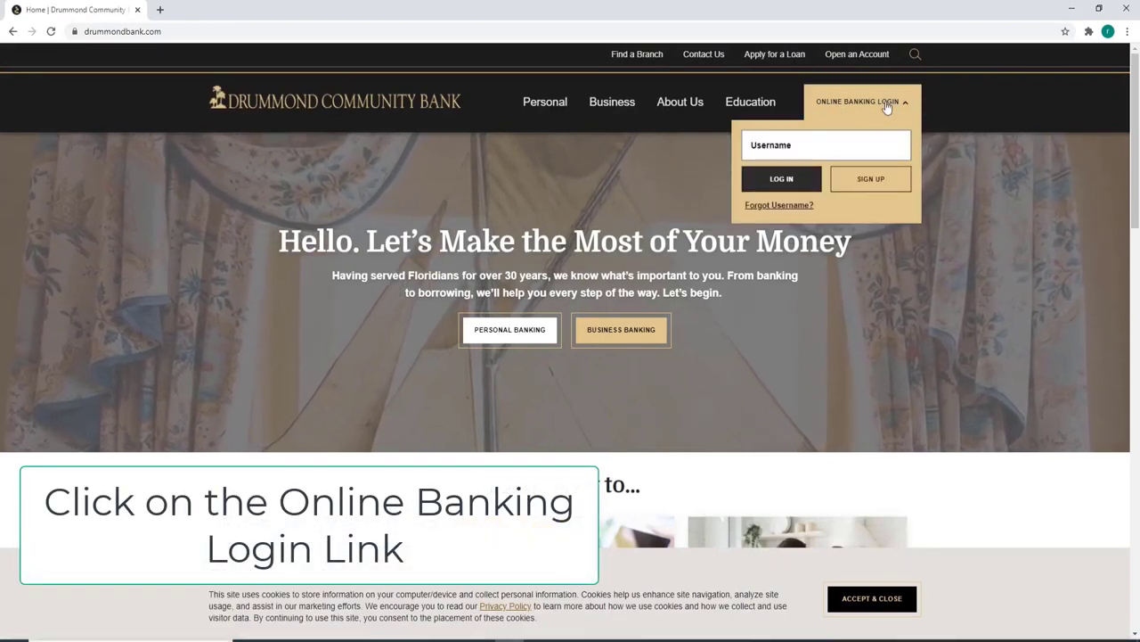
click(823, 144)
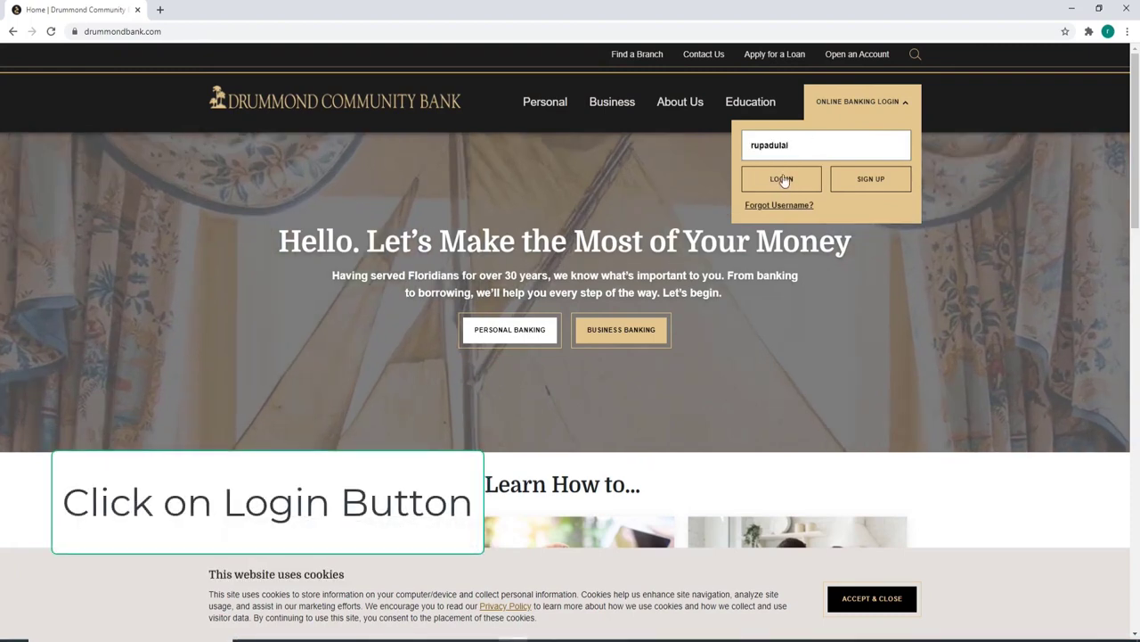
click(781, 178)
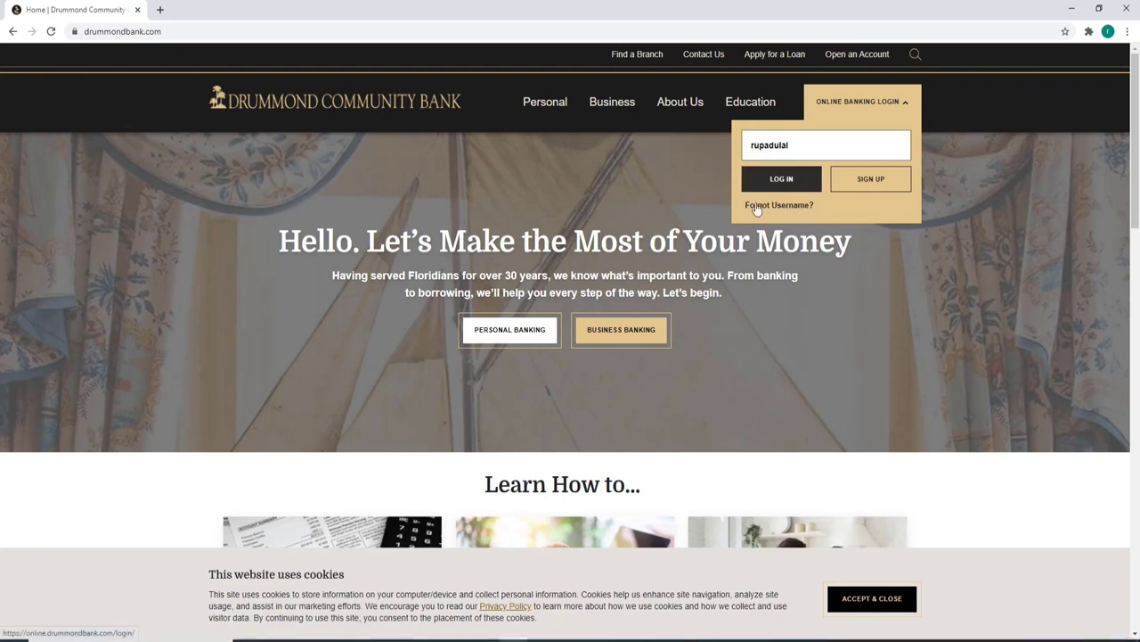
mouse_move(791, 210)
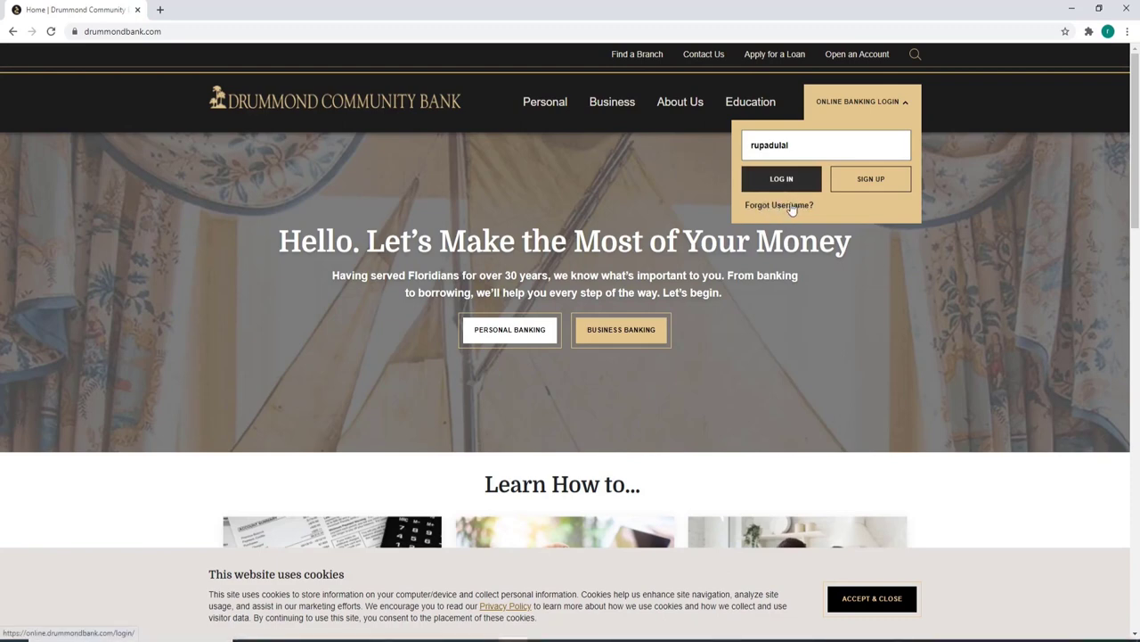
click(781, 178)
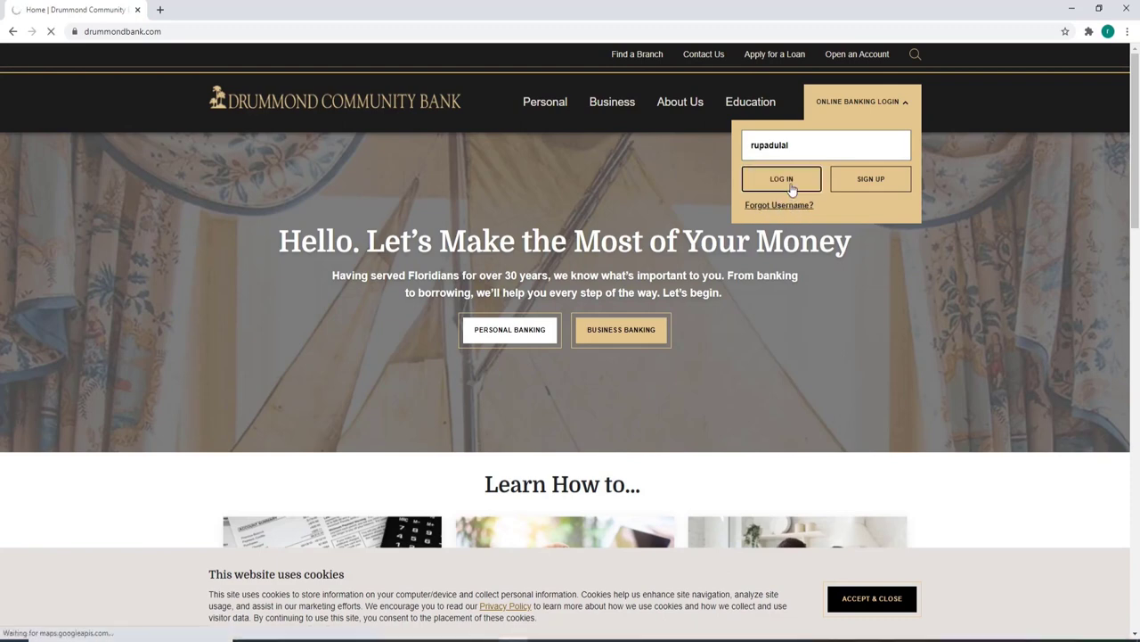
click(780, 178)
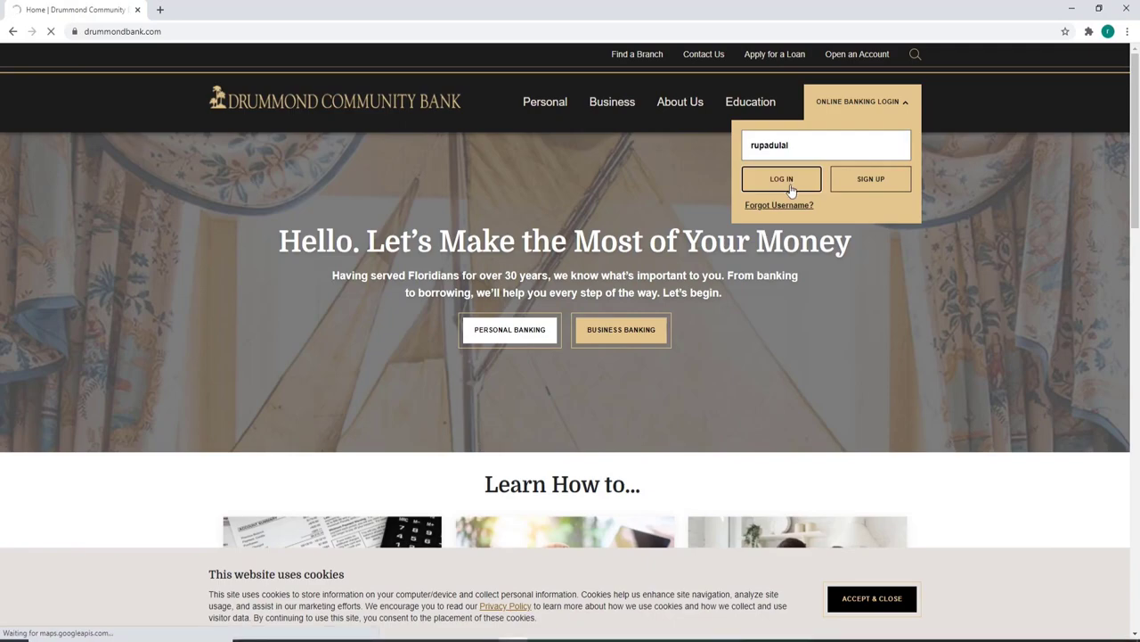
click(780, 178)
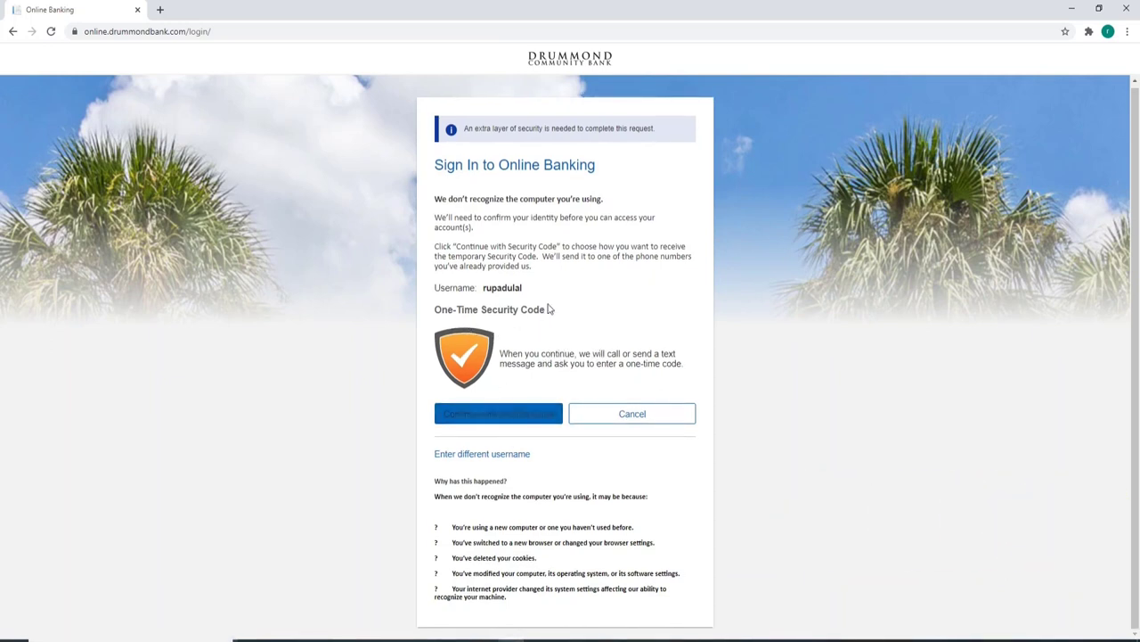
mouse_move(510, 419)
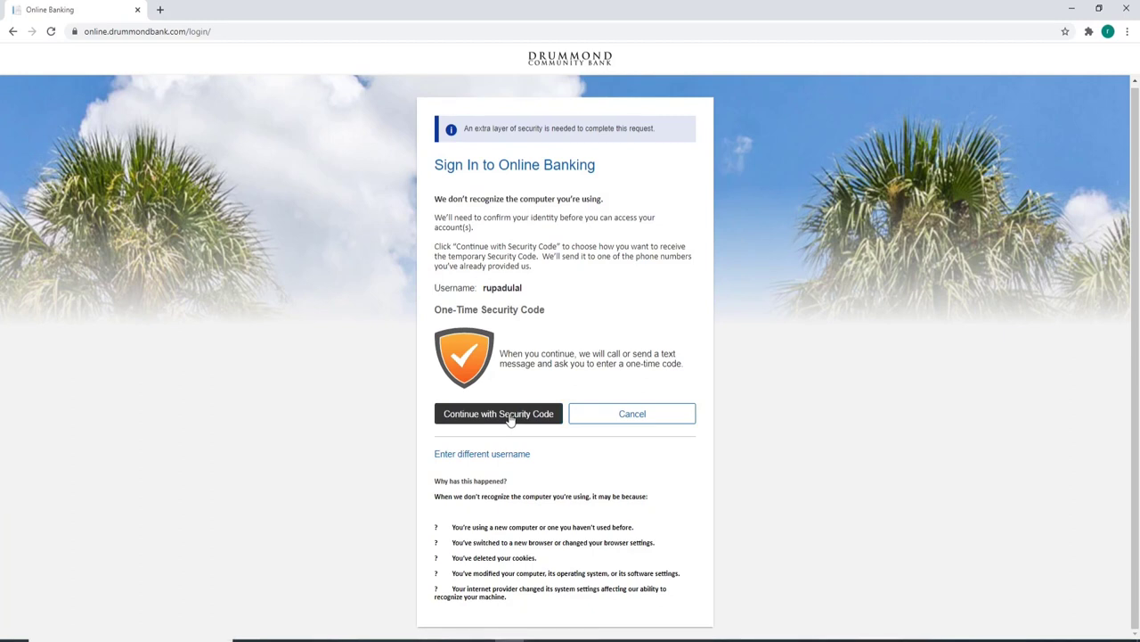
Step: Continue past the unrecognised-computer notice with the security code option
click(499, 414)
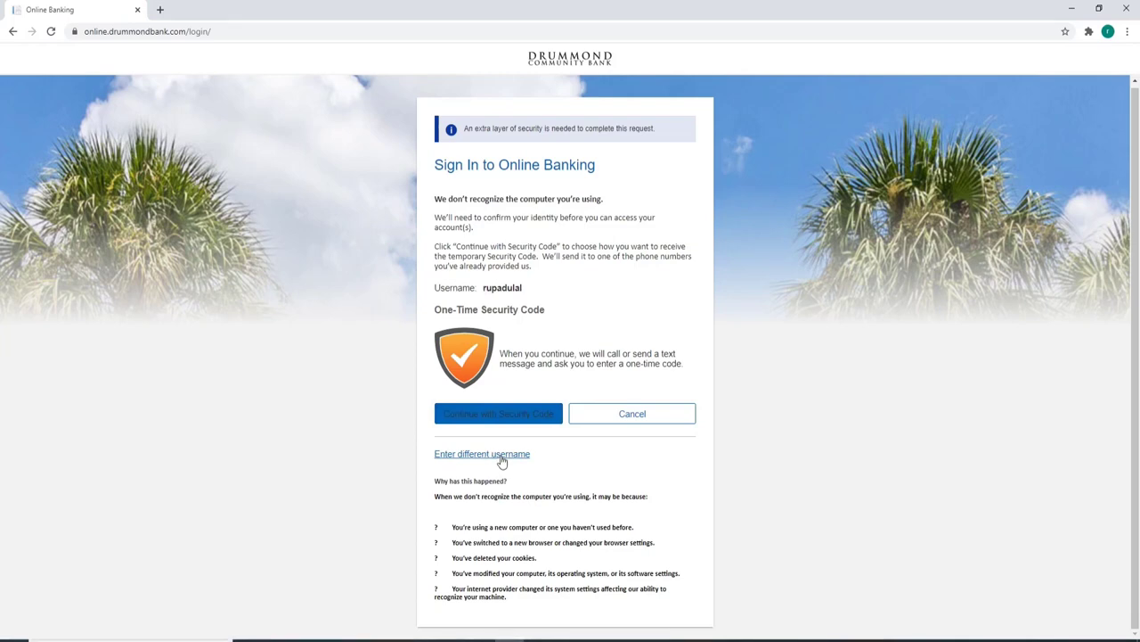
click(499, 414)
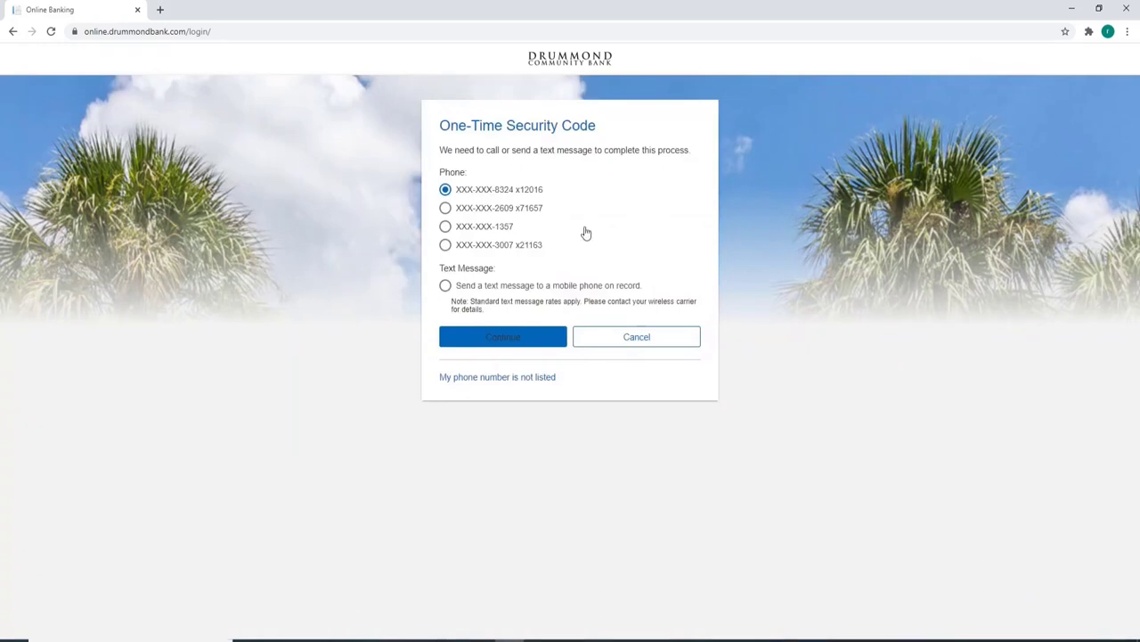
mouse_move(459, 261)
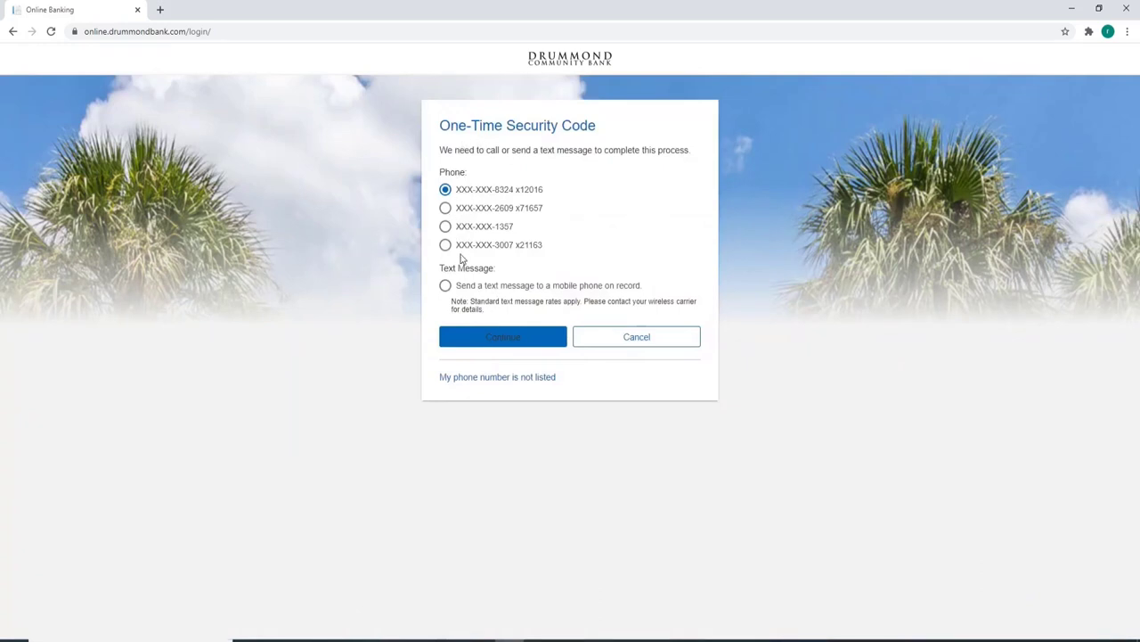
mouse_move(527, 172)
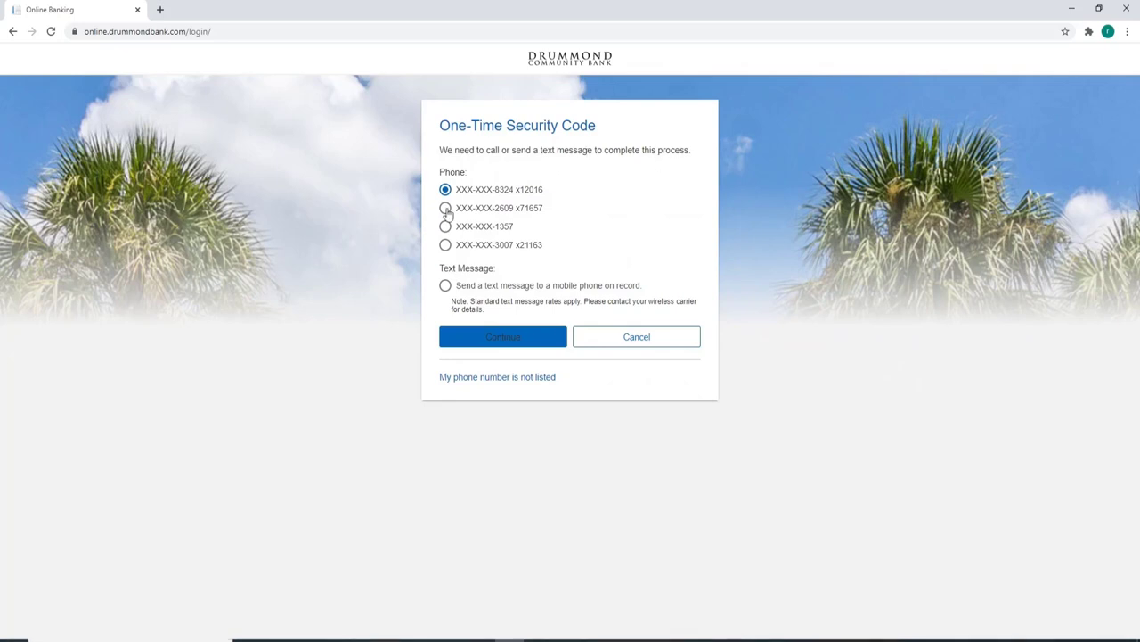
Step: Choose text-message delivery to a mobile phone on record and continue
click(443, 207)
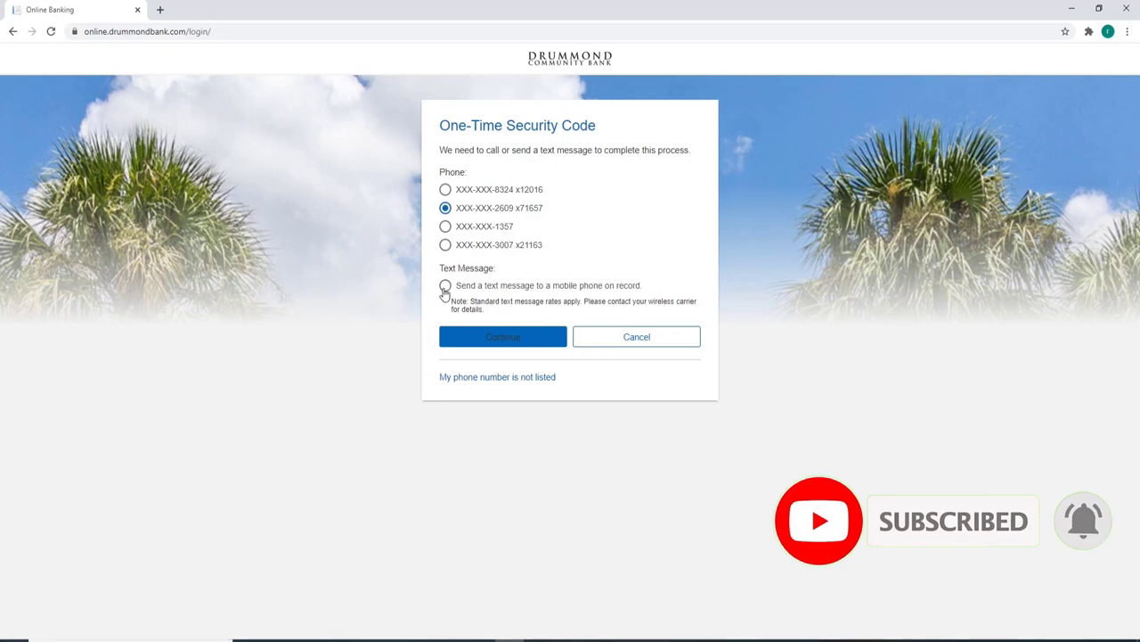
click(446, 285)
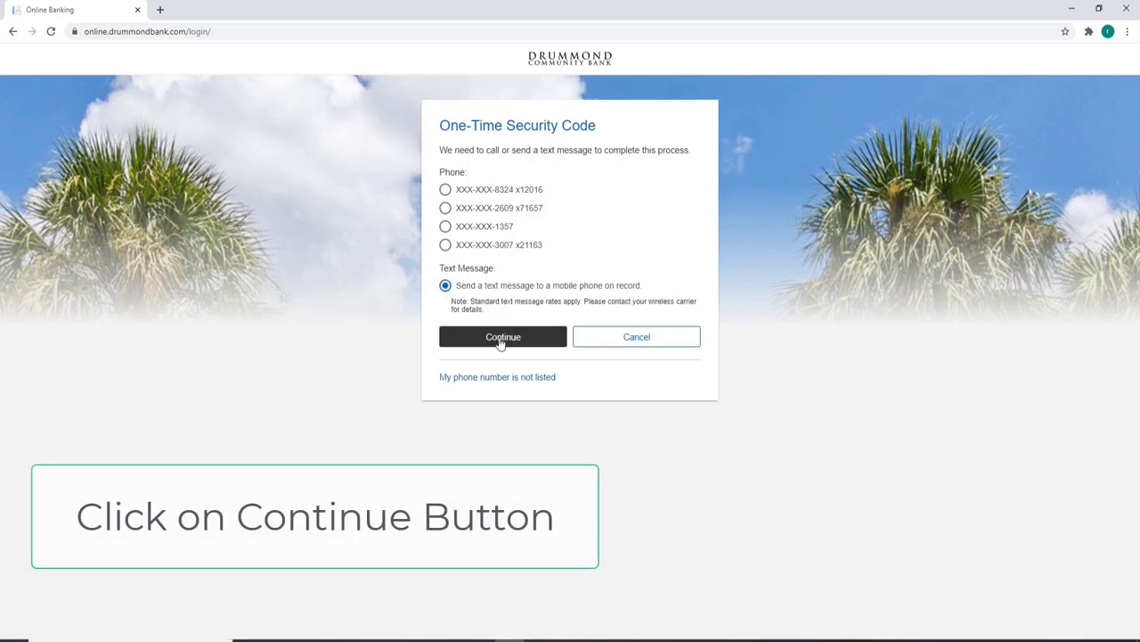
click(503, 336)
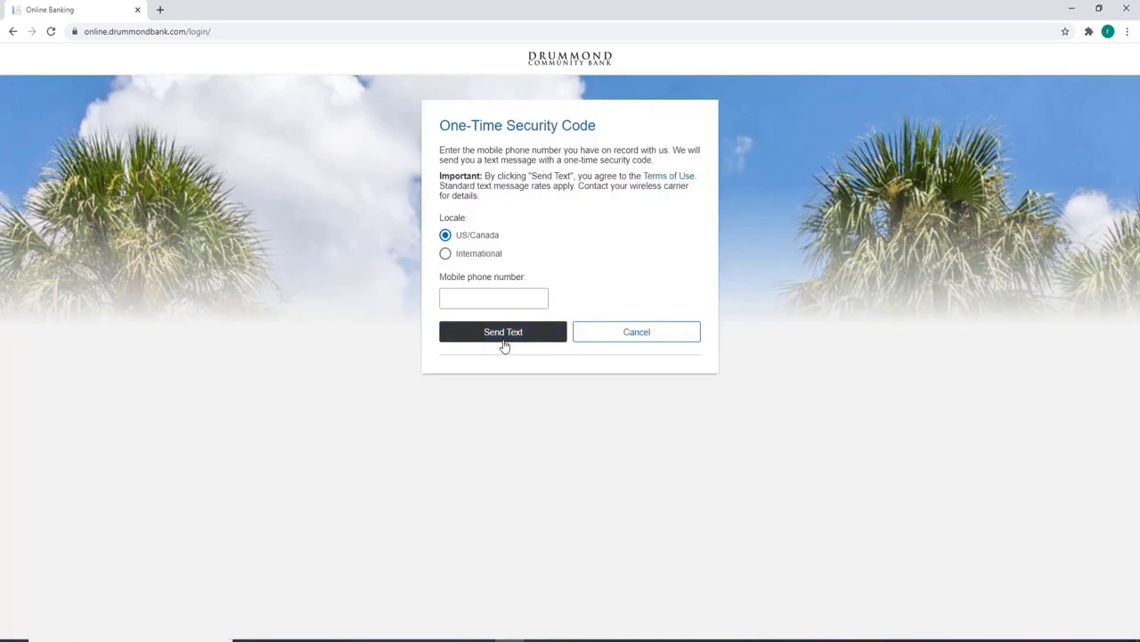
Step: Switch the phone locale to International with country code +977 and attempt Send Text
click(503, 331)
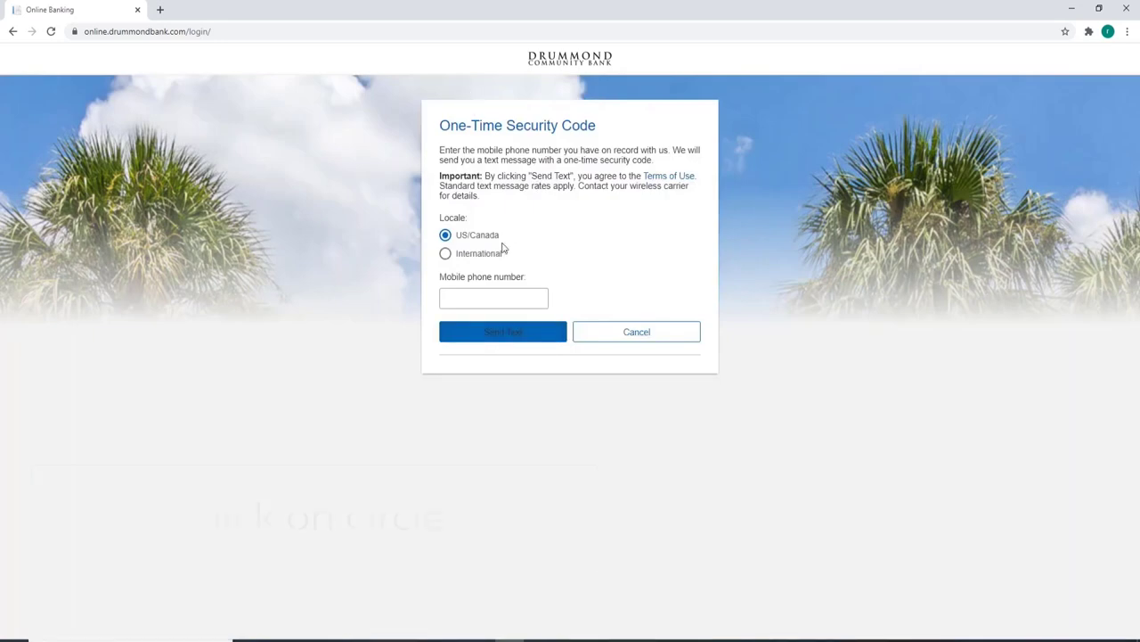
mouse_move(492, 241)
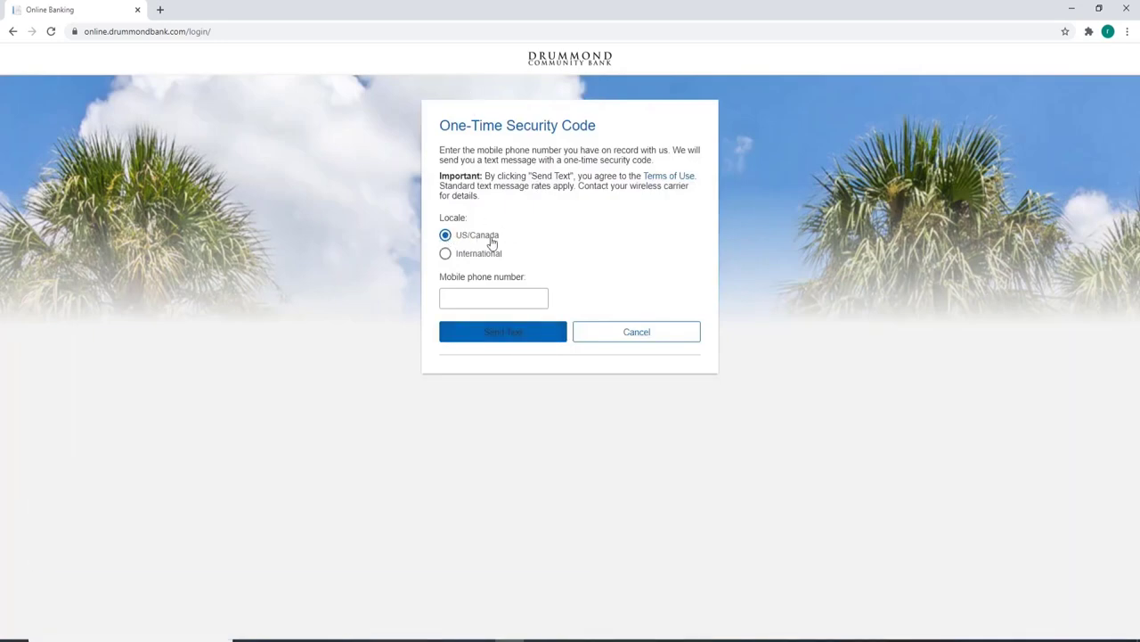
mouse_move(464, 285)
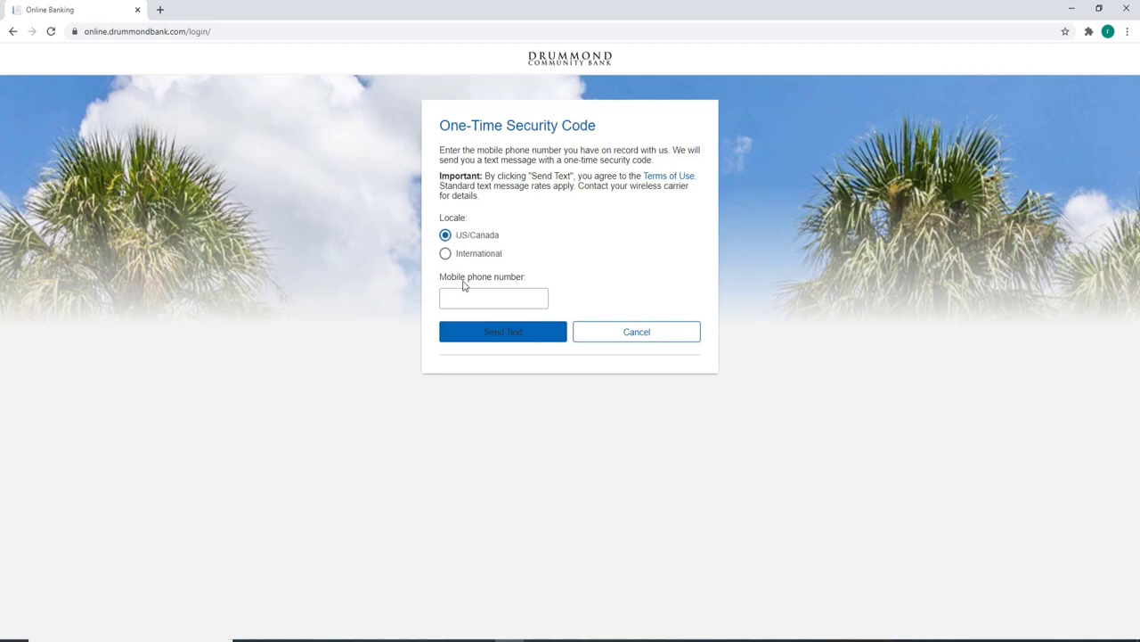
click(446, 253)
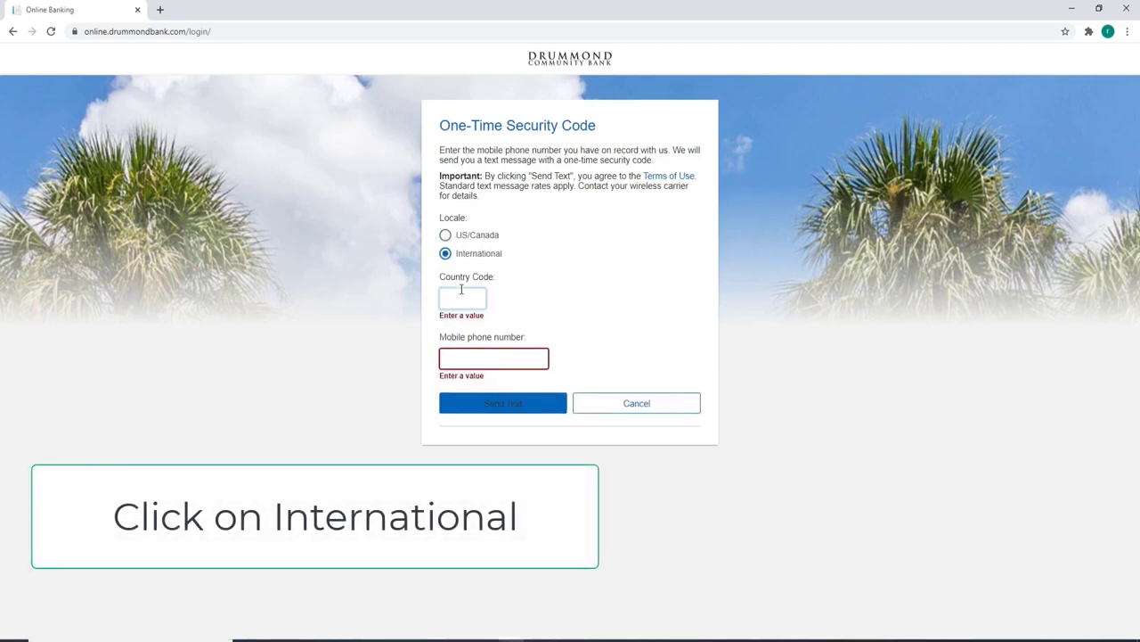
text(+9)
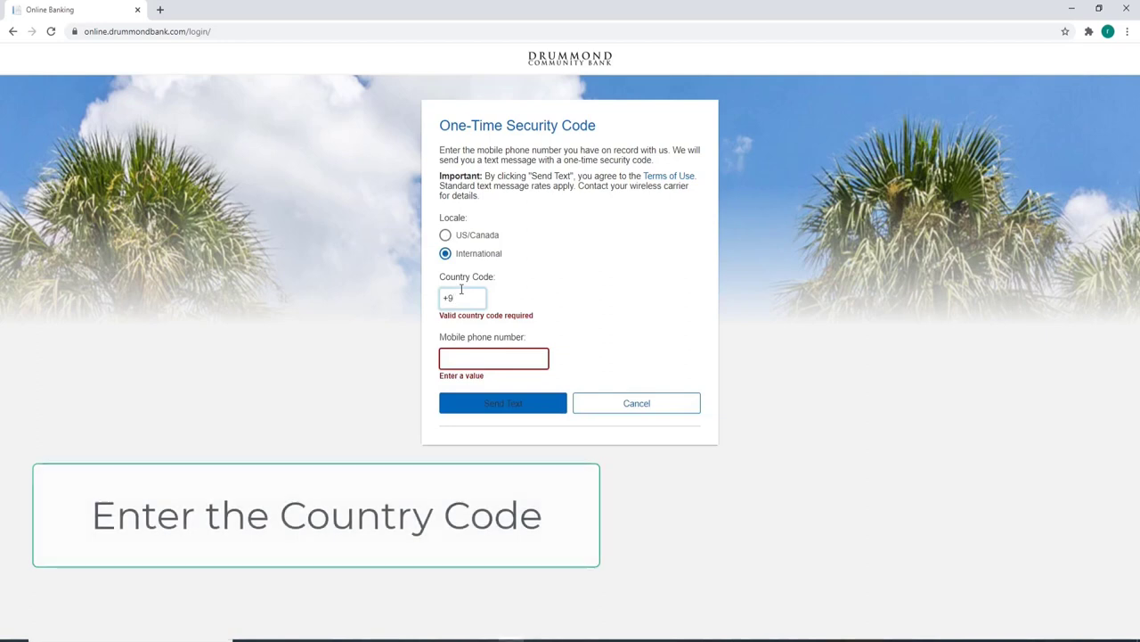
text(77)
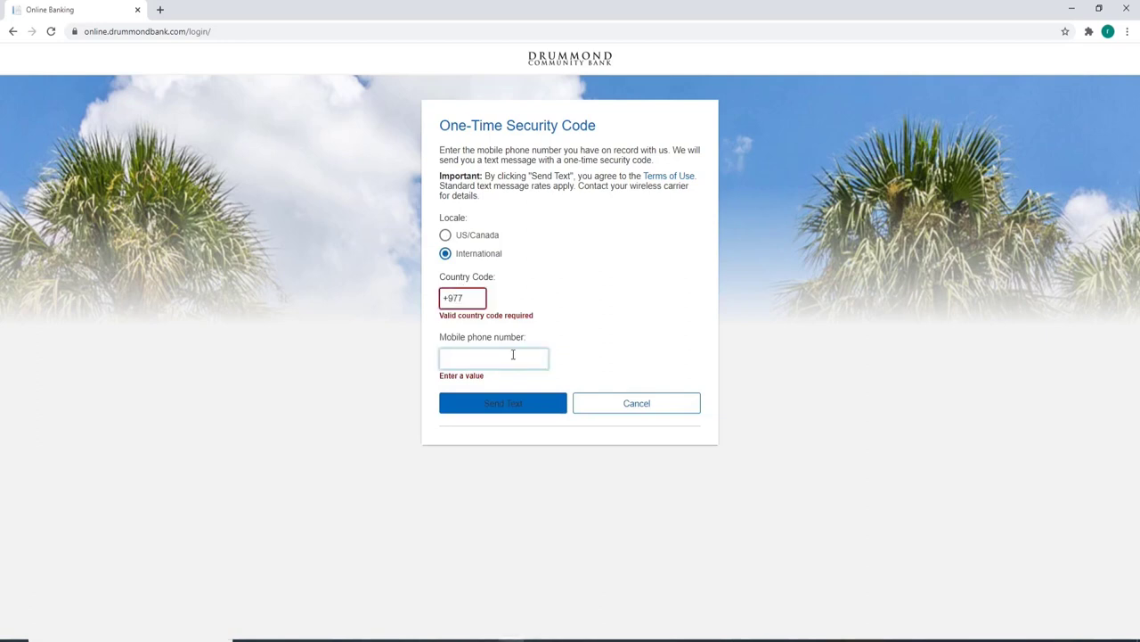
click(493, 358)
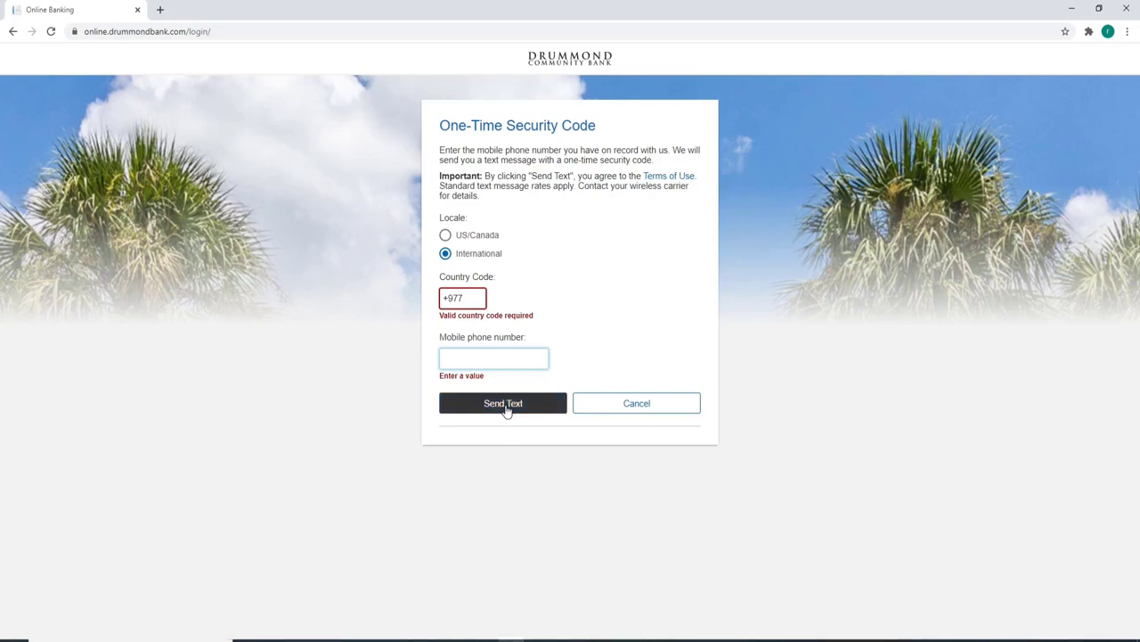
click(503, 403)
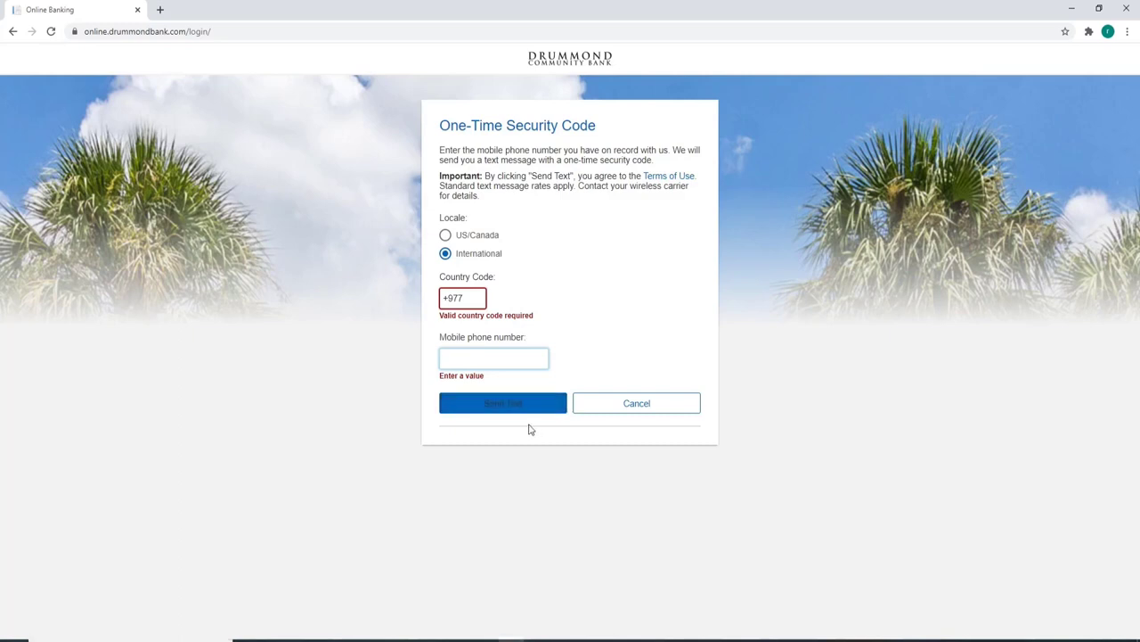